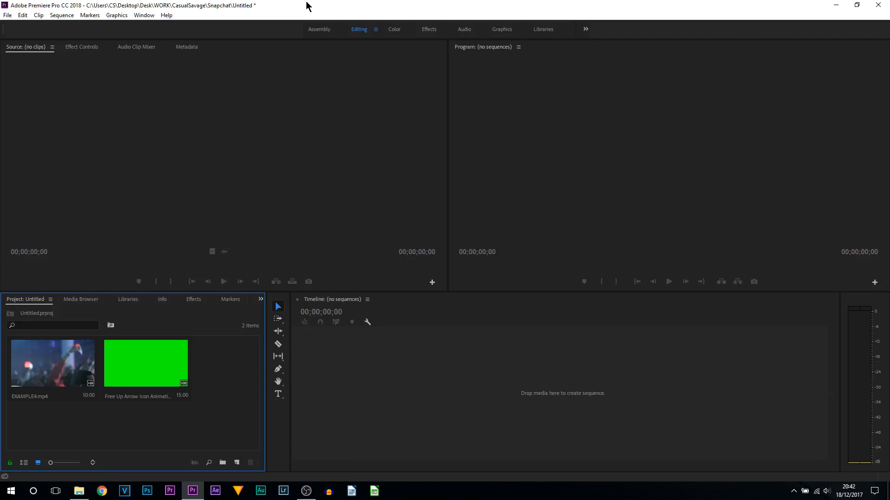
mouse_move(81, 355)
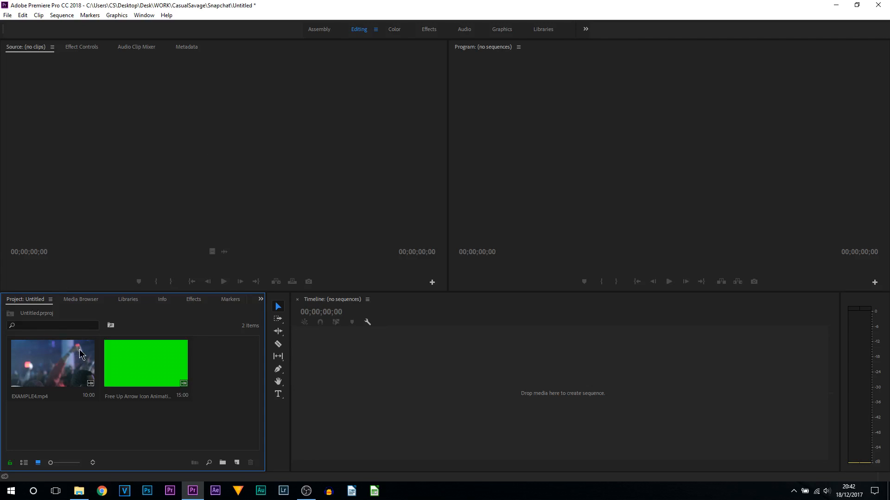
Build a sequence from EXAMPLE4.mp4, scrub through its footage, and go to the Sequence commands.
left_click(52, 364)
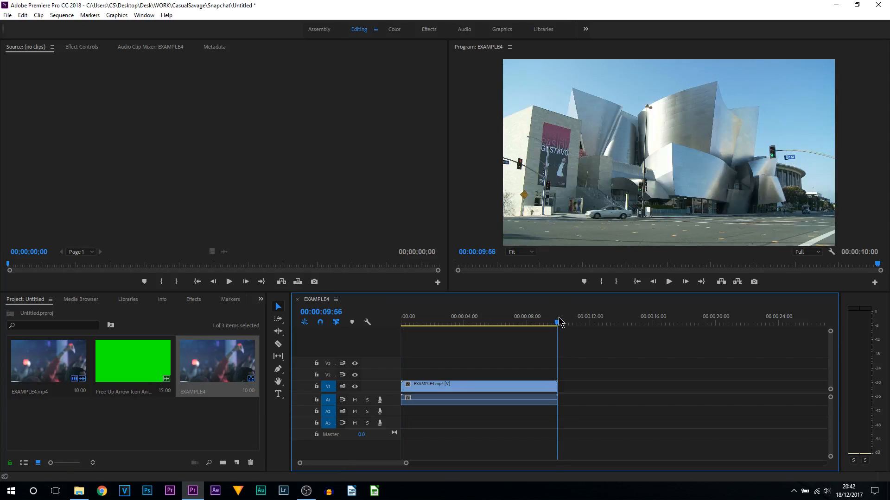
left_click_drag(558, 322, 550, 322)
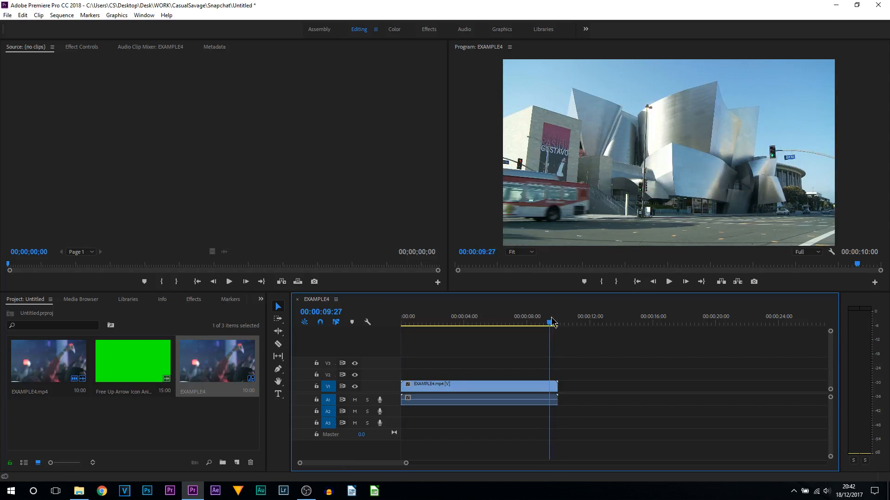
left_click(713, 324)
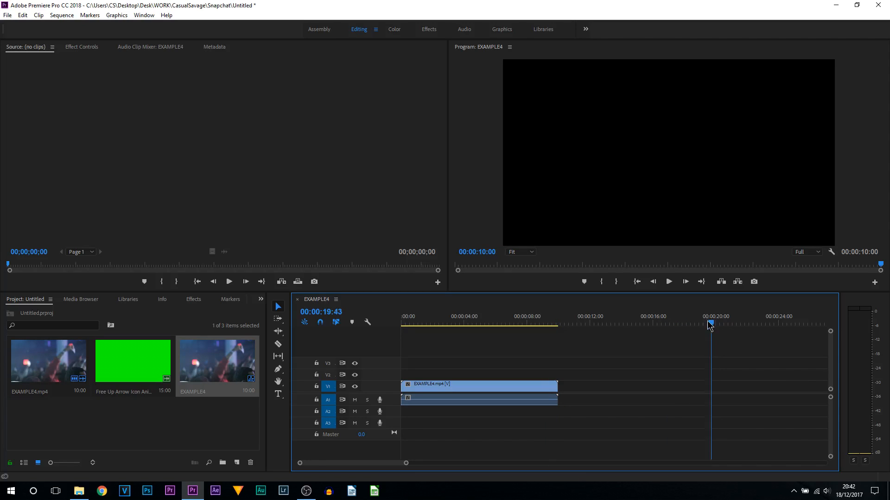
left_click(537, 316)
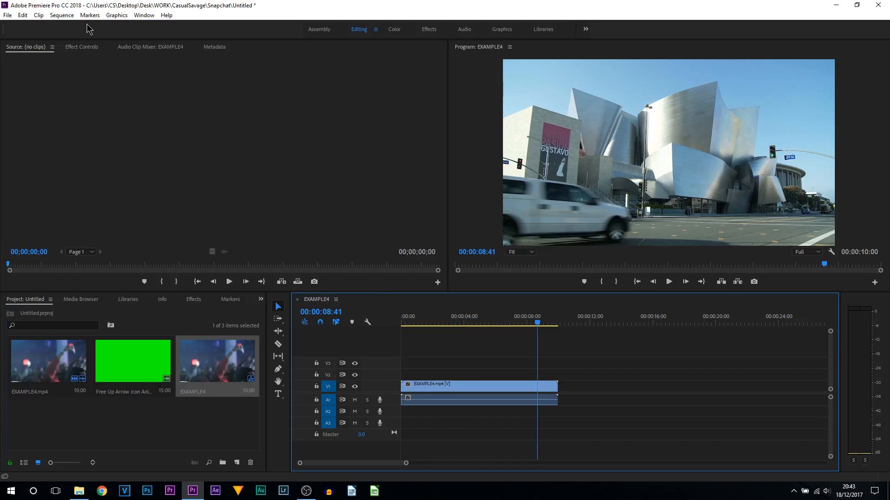
left_click(61, 15)
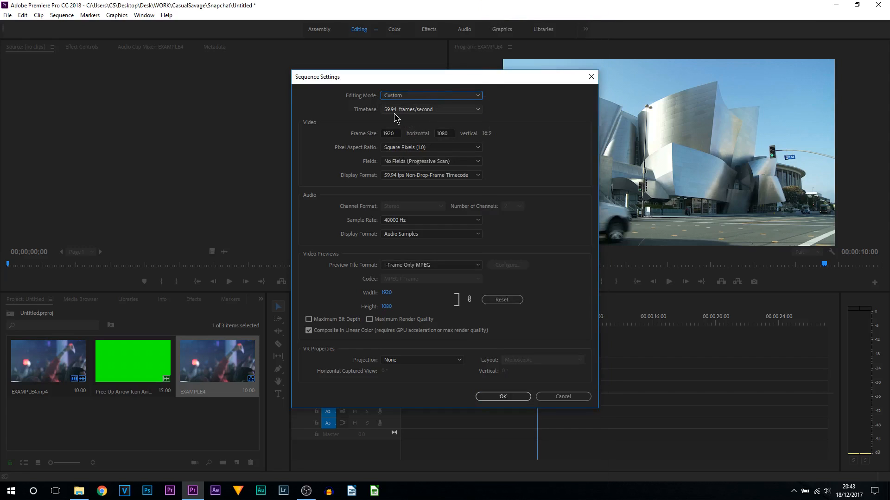
Apply 23.976 fps timebase and a 1080 wide by 1920 tall frame size.
left_click(431, 109)
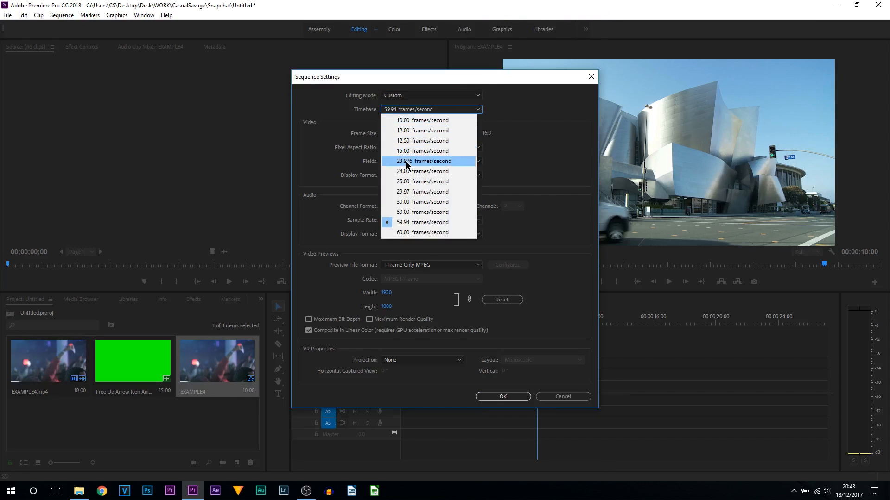
left_click(422, 161)
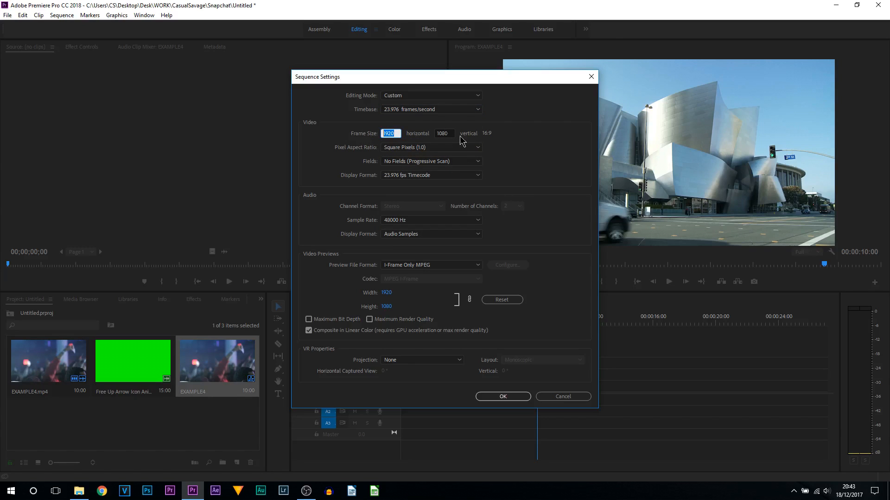
mouse_move(613, 211)
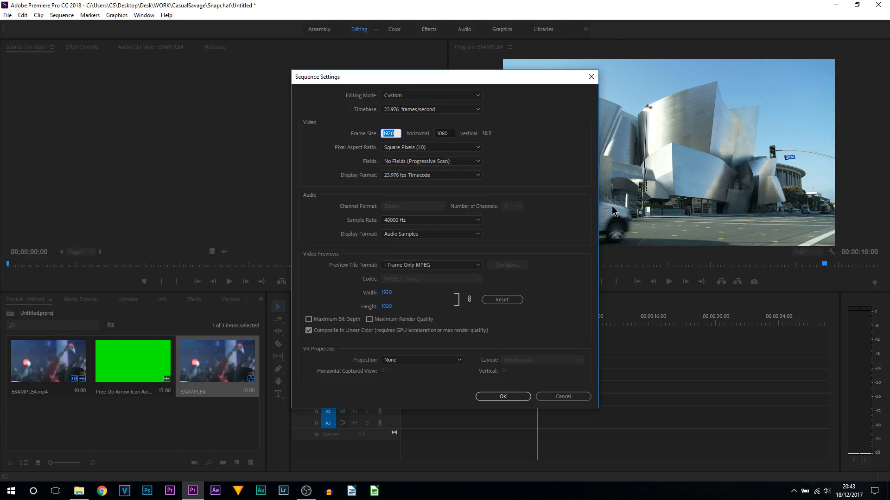
type("1080")
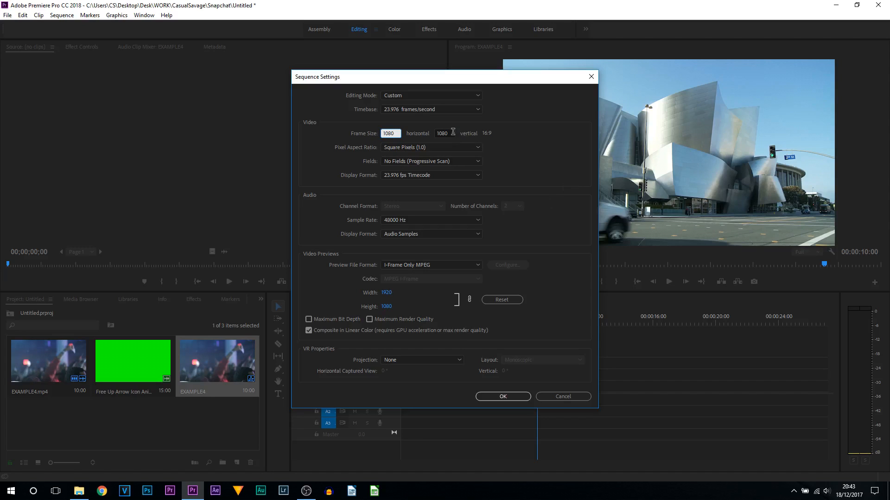
type("19")
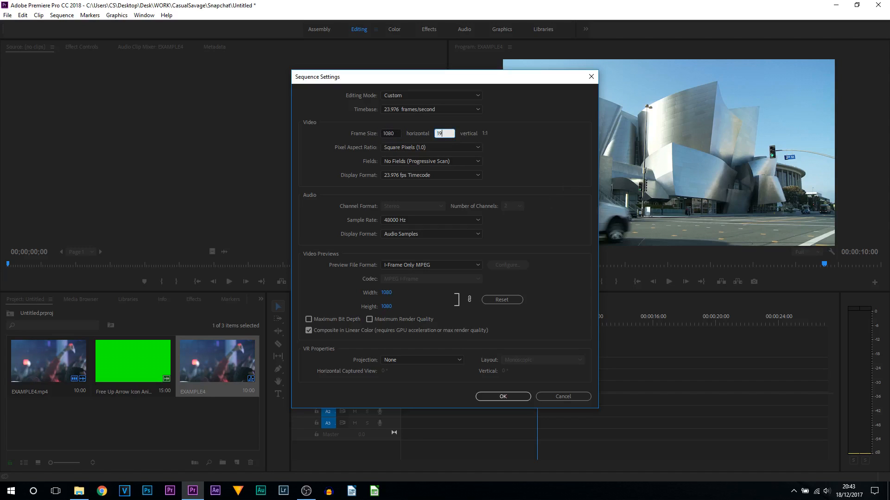
type("1920")
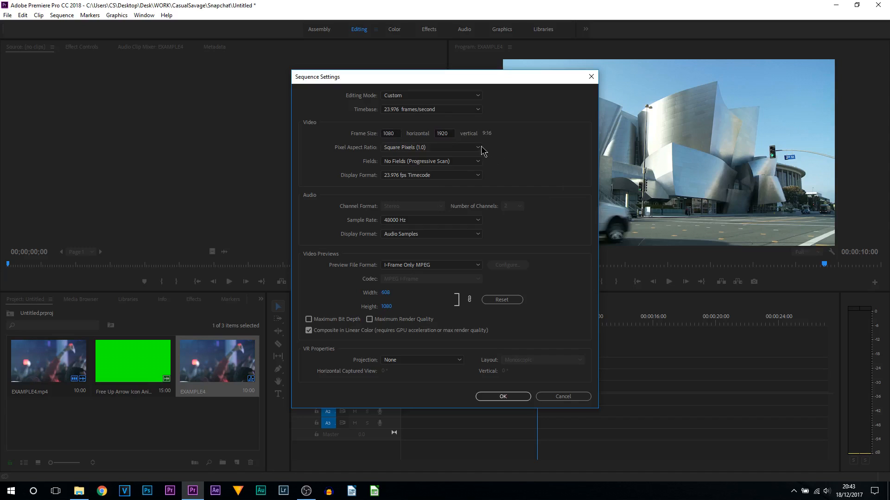
mouse_move(503, 138)
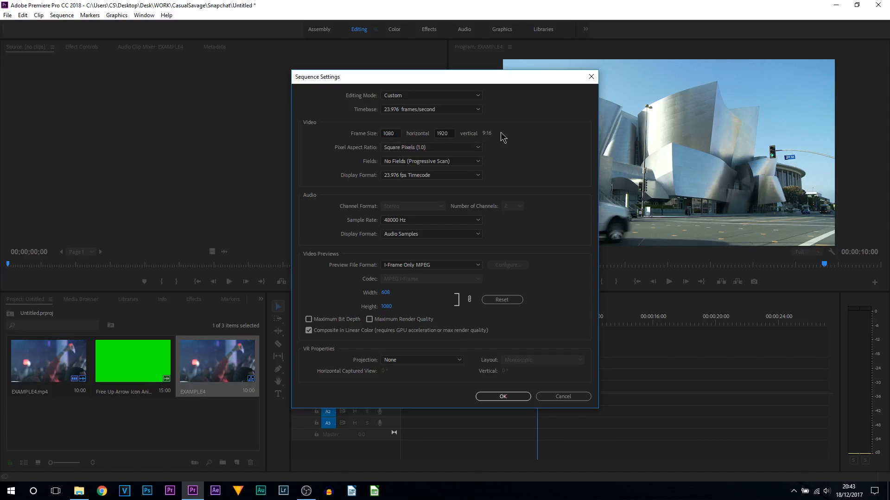
mouse_move(499, 144)
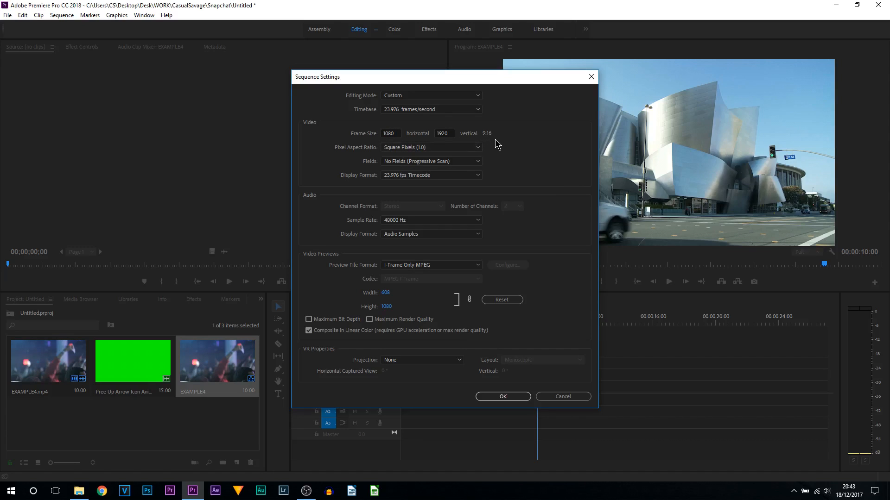
left_click(501, 396)
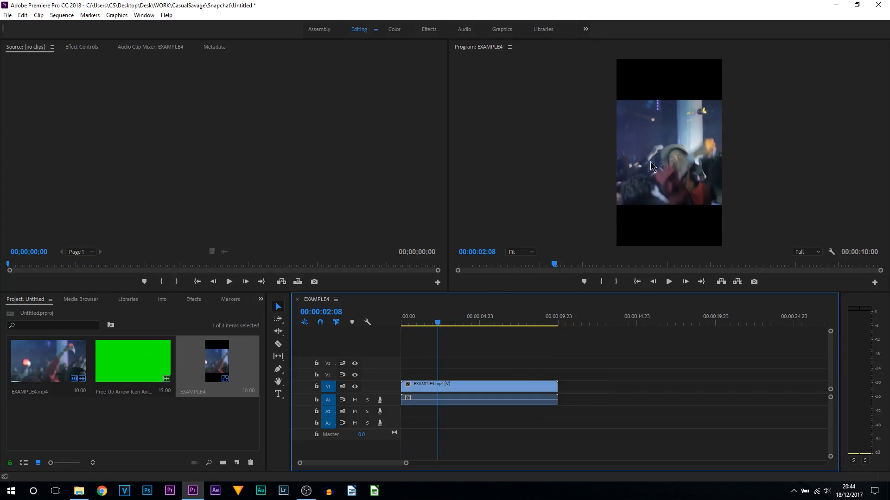
mouse_move(455, 364)
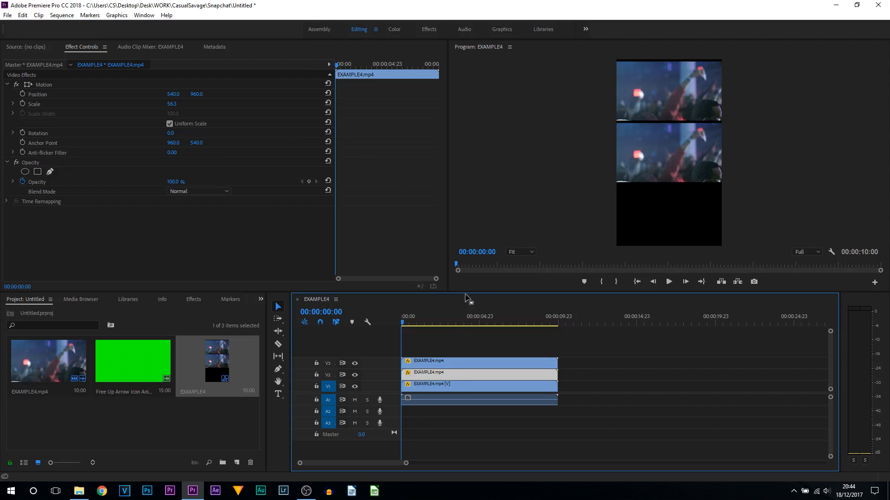
Select a clip copy to reposition it within the stacked vertical frame.
left_click(478, 399)
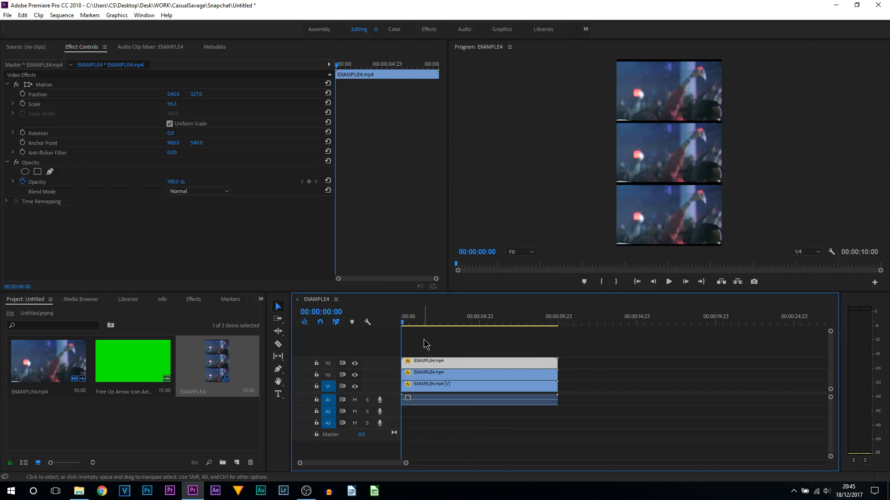
Add Gaussian Blur from the video effects with Repeat Edge Pixels enabled.
left_click(193, 299)
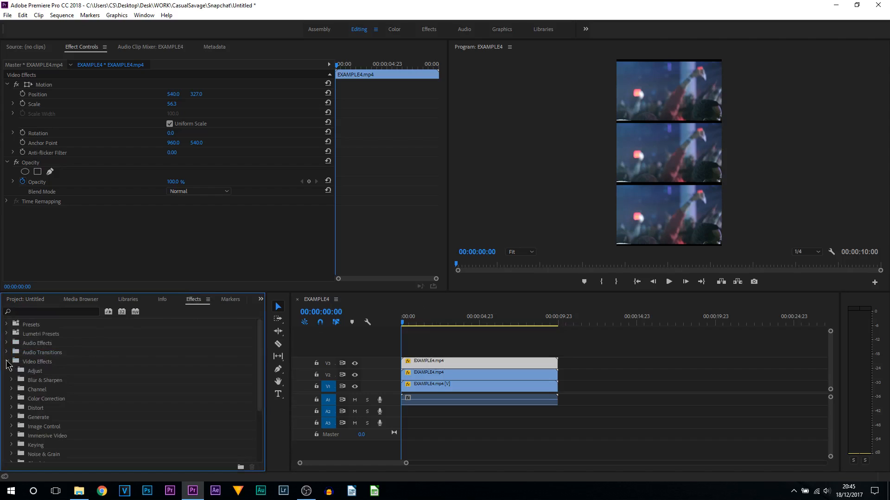
left_click(12, 380)
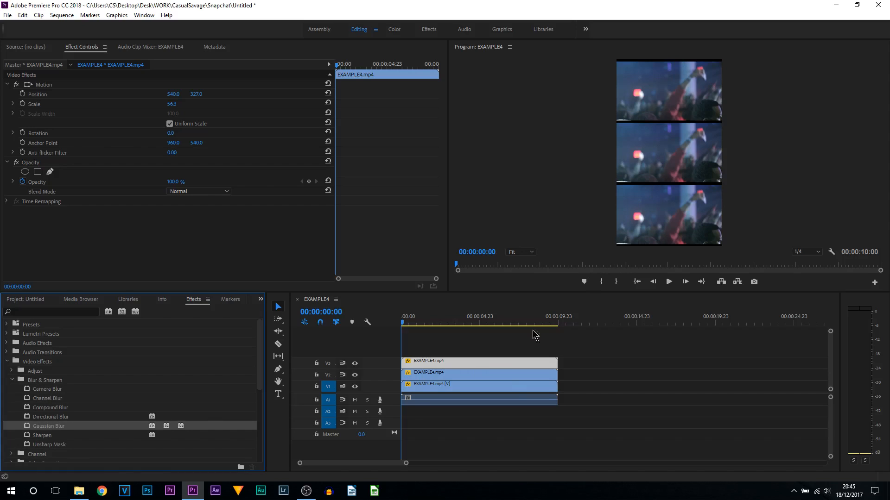
mouse_move(687, 141)
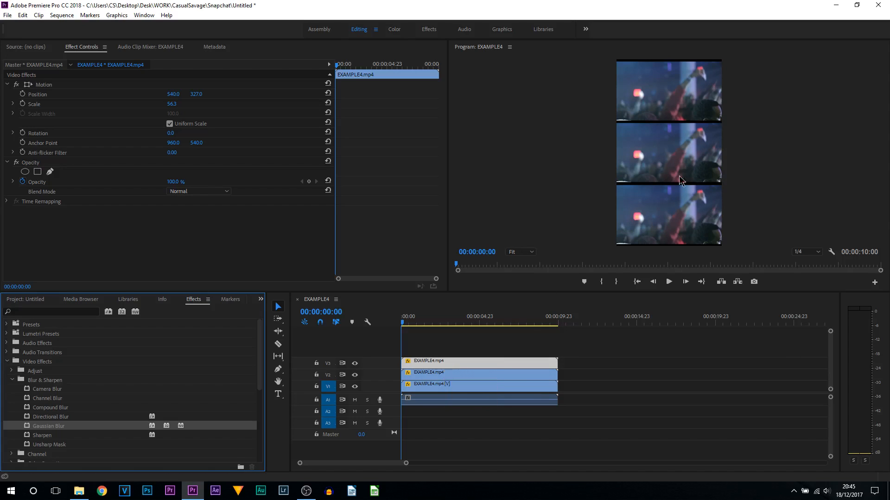
mouse_move(671, 95)
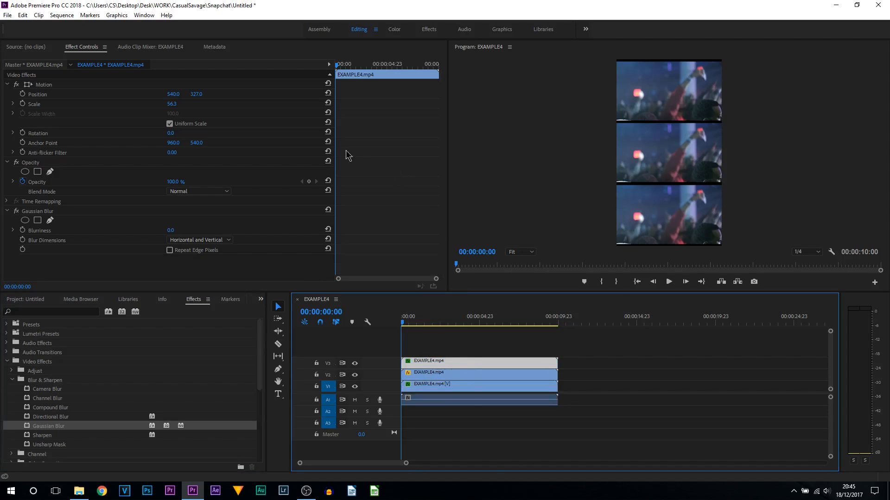
mouse_move(116, 156)
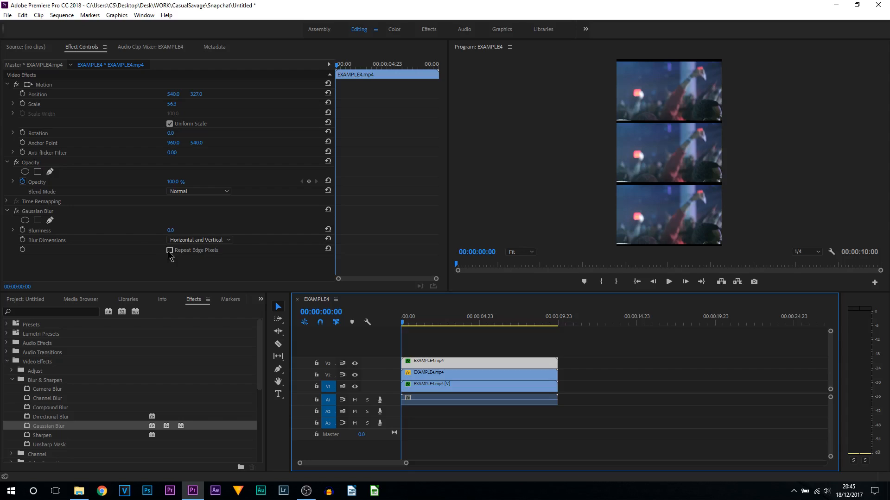
left_click(168, 249)
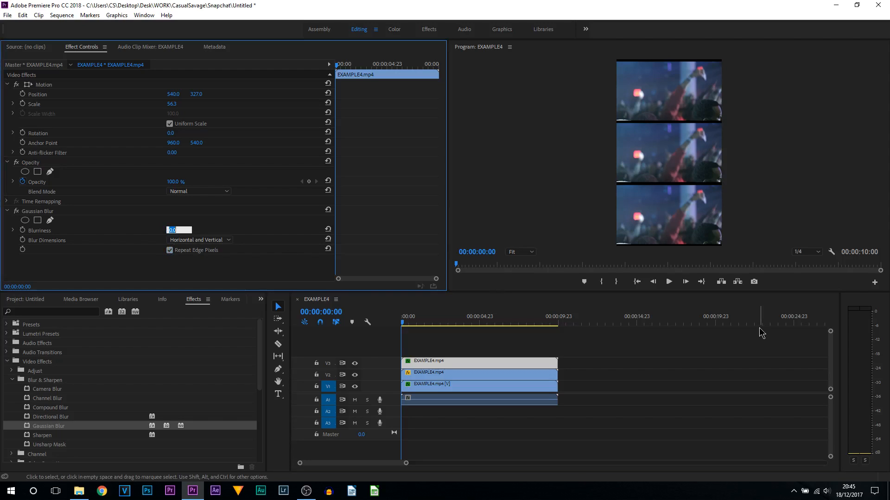
type("5")
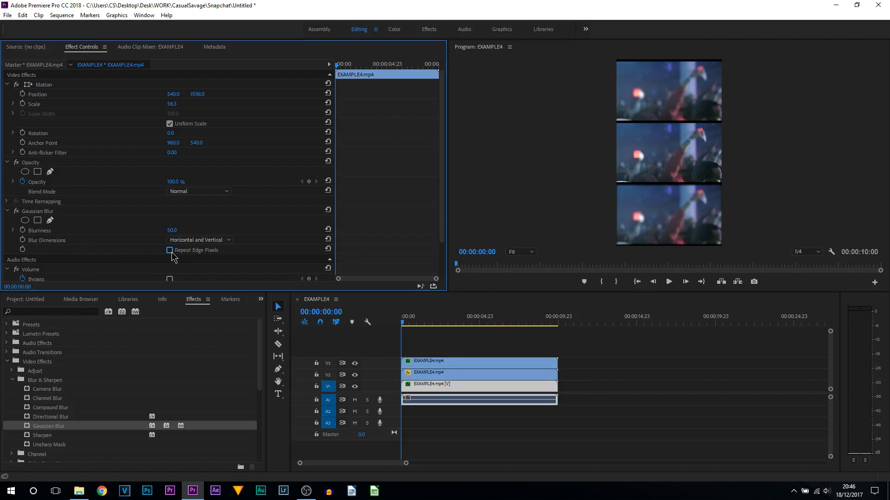
Raise Gaussian blurriness to 125 on the top and bottom clip copies.
left_click(169, 251)
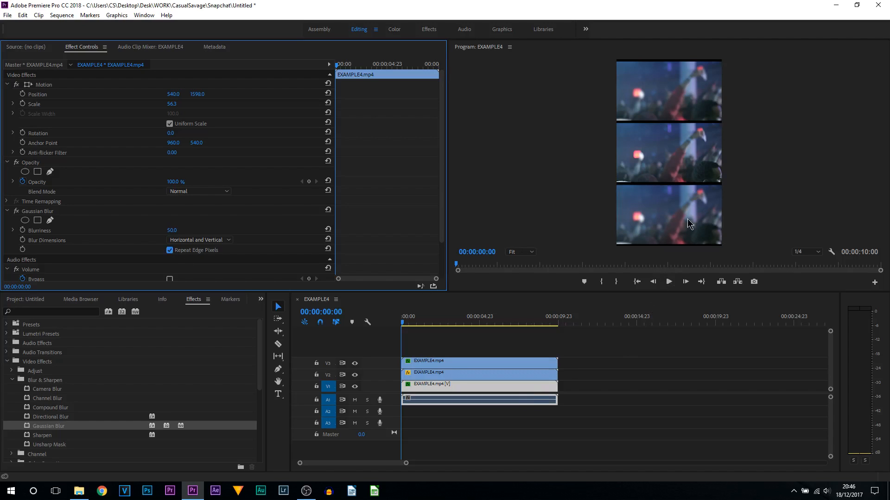
mouse_move(717, 251)
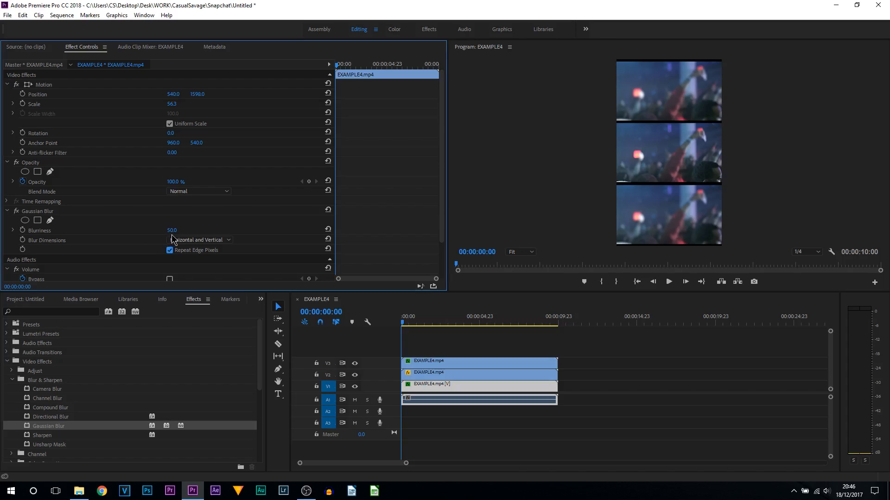
double_click(173, 230)
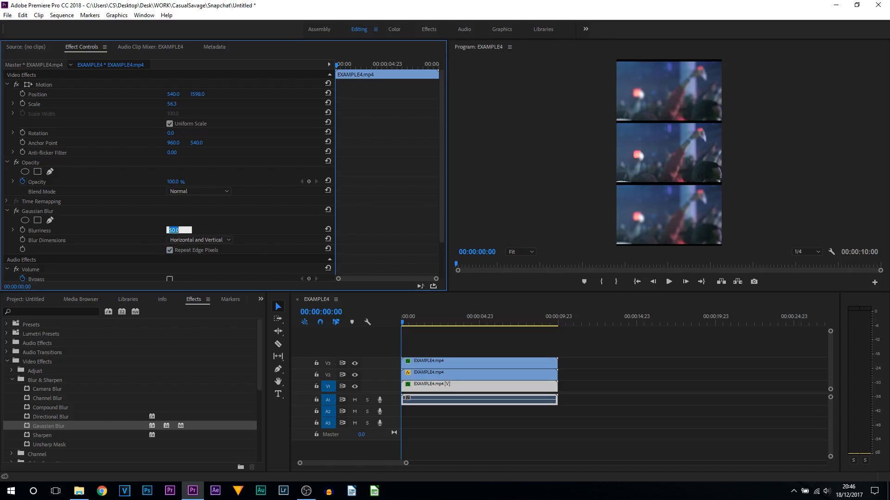
type("125.0")
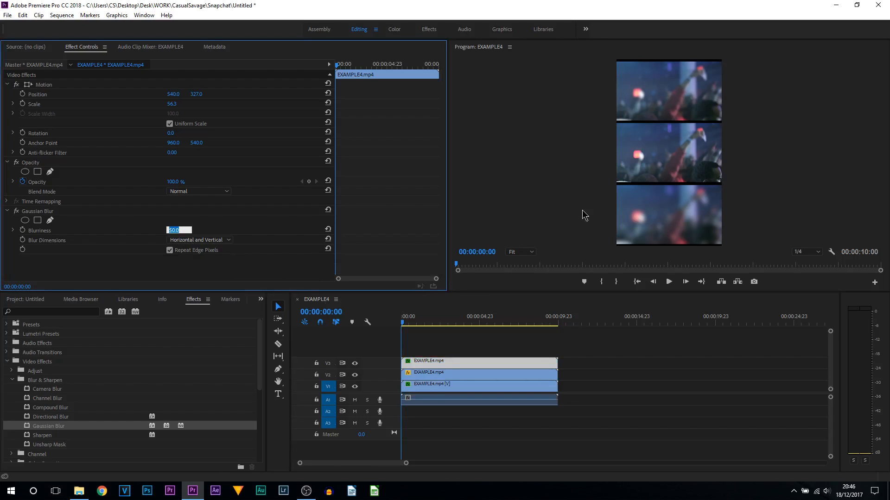
type("125.0")
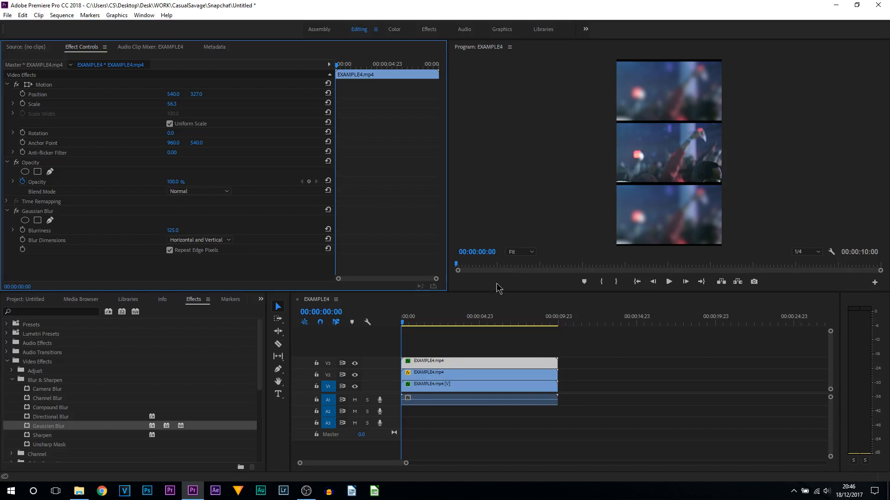
mouse_move(458, 308)
type("NEW VIDEO SWIPE UP")
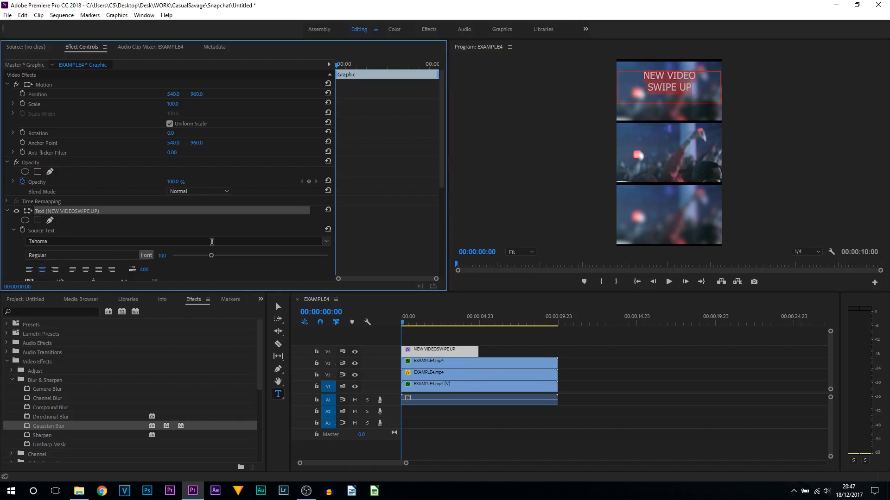
Give the title the bold Evogria font, enlarge it and place it across the top clip.
left_click(325, 241)
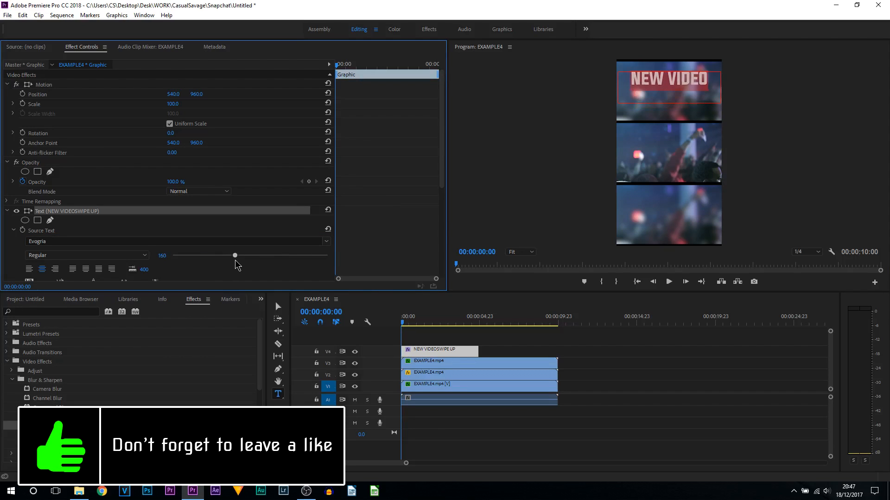
left_click_drag(235, 255, 236, 255)
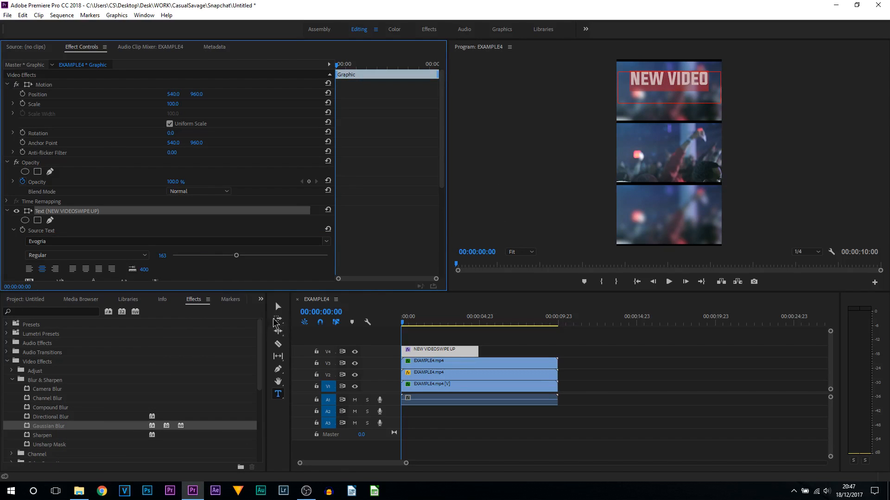
left_click(278, 307)
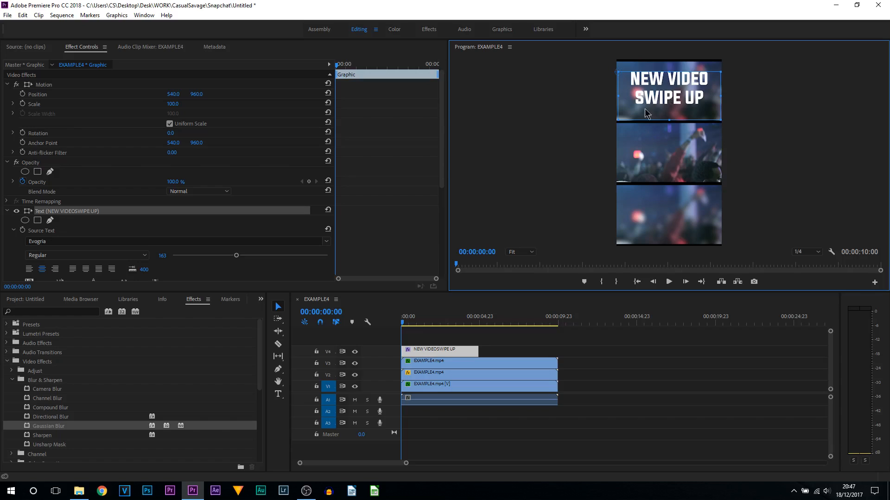
left_click_drag(236, 254, 242, 255)
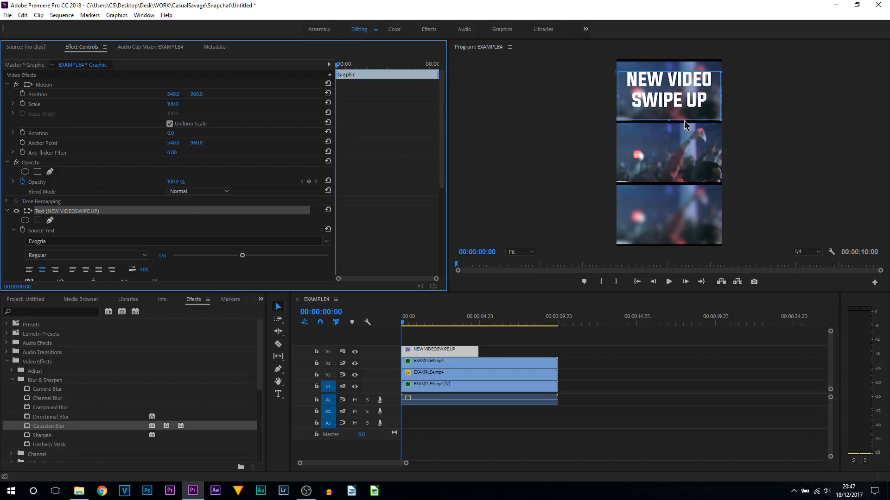
Choose the outline colour for the title's stroke.
left_click(669, 100)
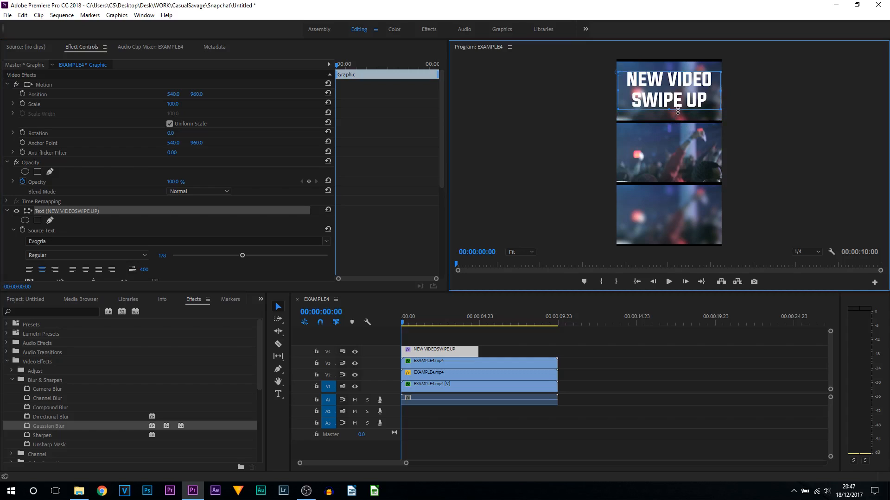
mouse_move(624, 77)
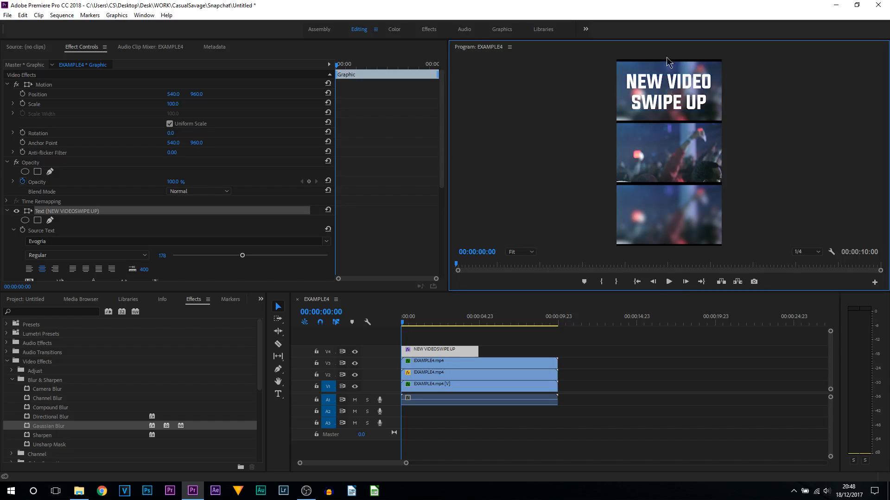
mouse_move(767, 107)
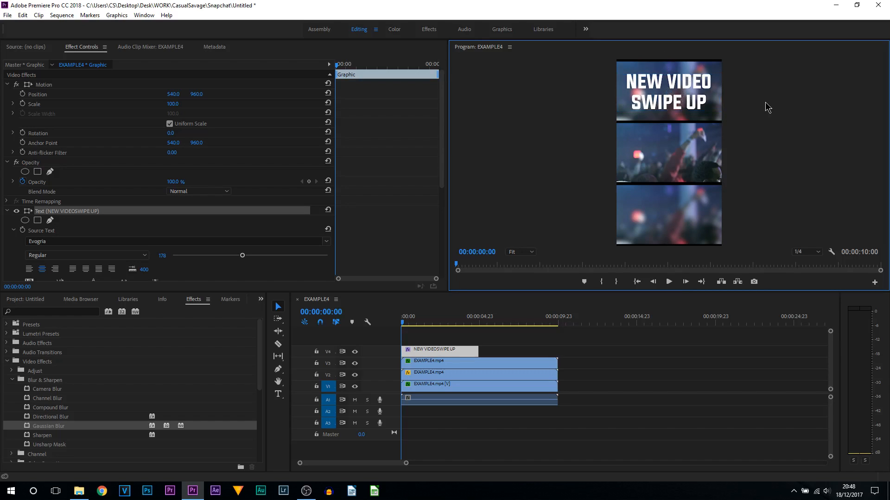
scroll("down", 3)
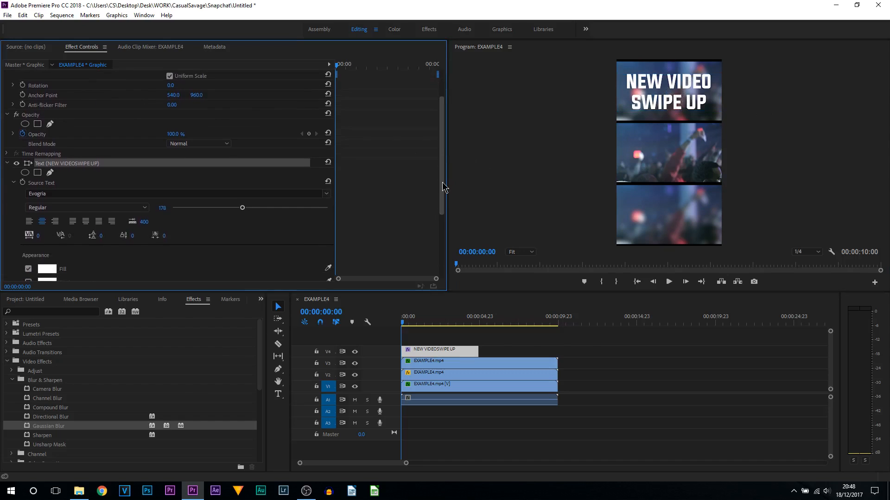
scroll("down", 3)
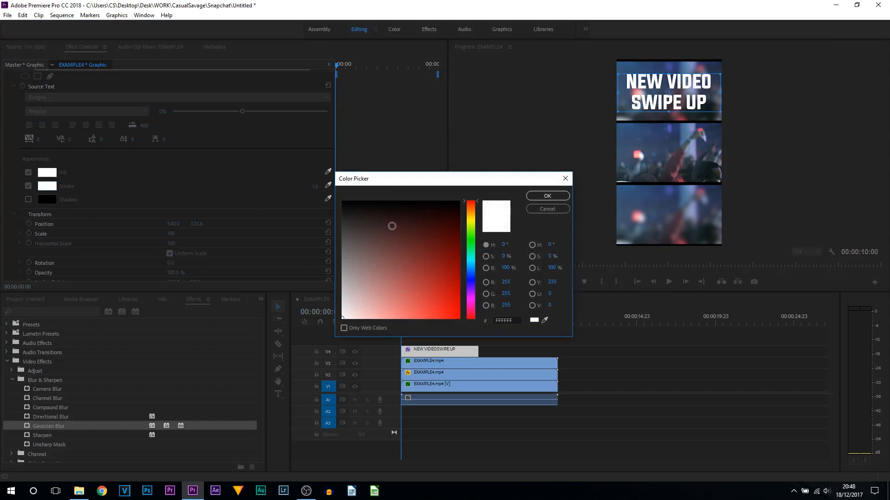
left_click(547, 196)
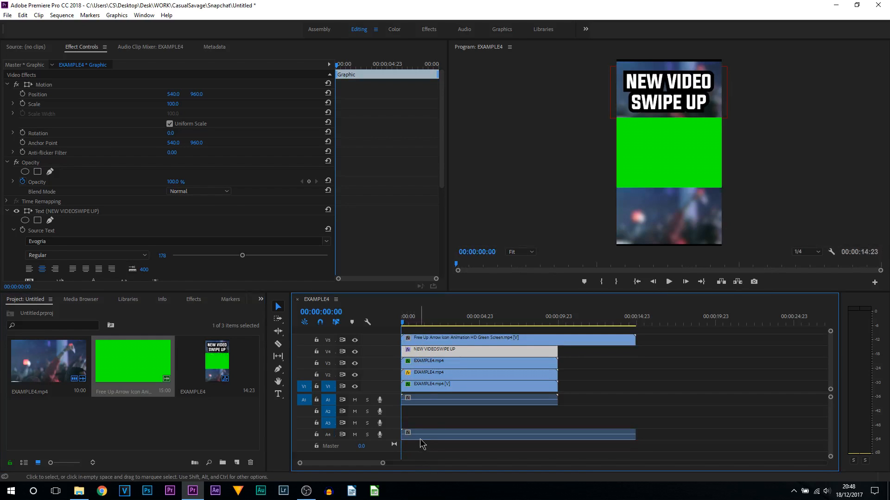
Set the green-screen arrow clip to frame size at about three seconds in.
left_click(414, 325)
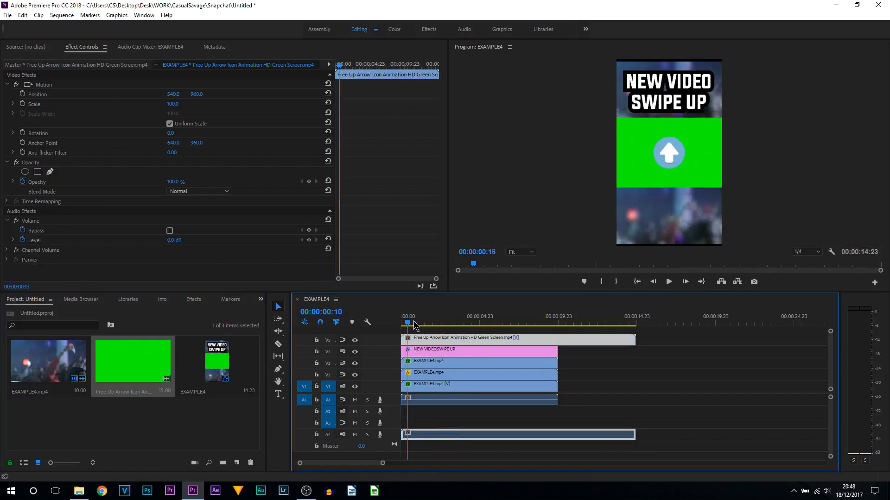
left_click(462, 323)
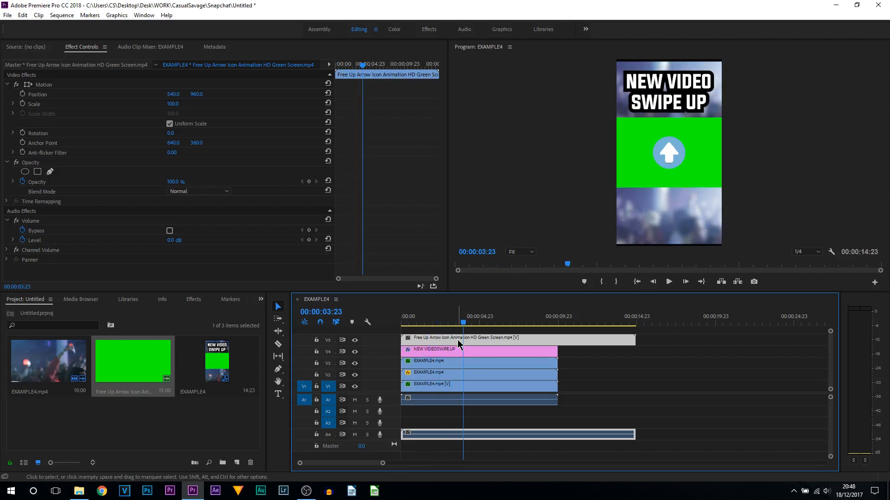
right_click(460, 345)
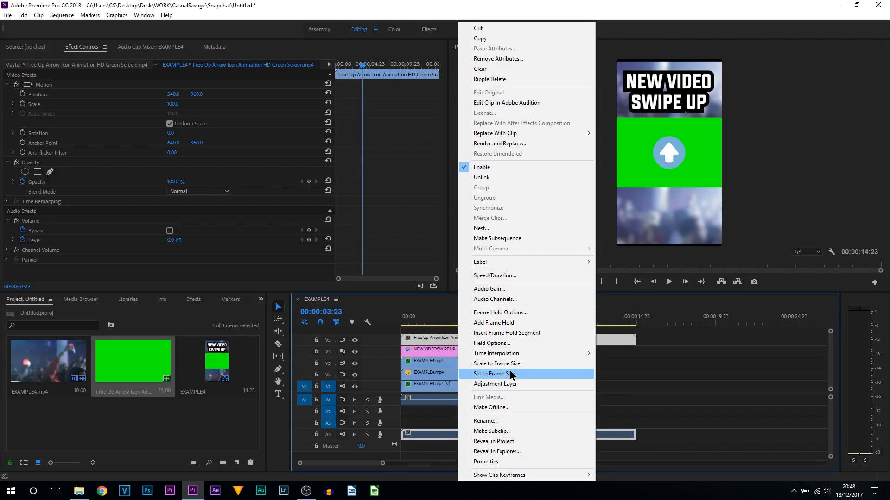
left_click(495, 374)
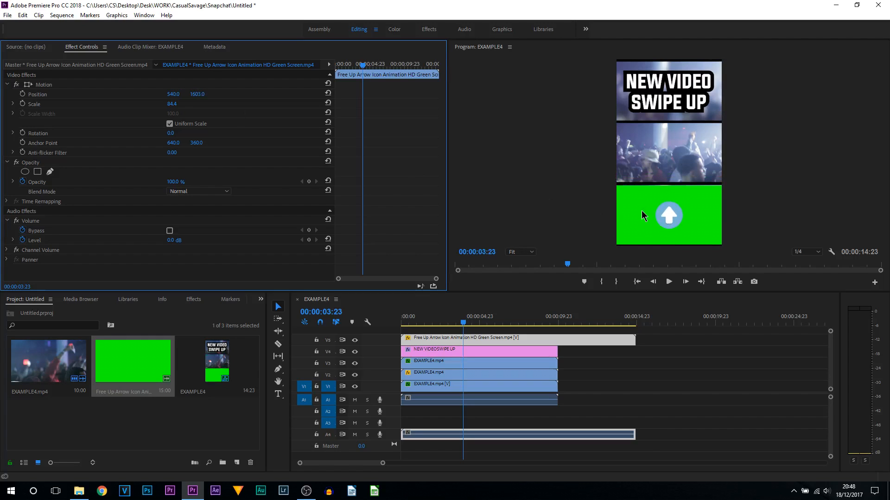
Locate the Keying effects group, then trim the arrow clip to end with the other clips.
left_click(193, 299)
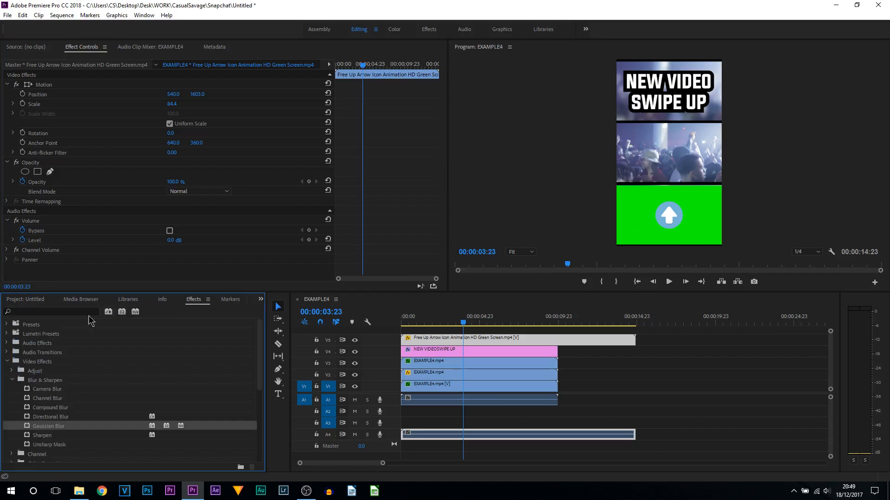
mouse_move(6, 374)
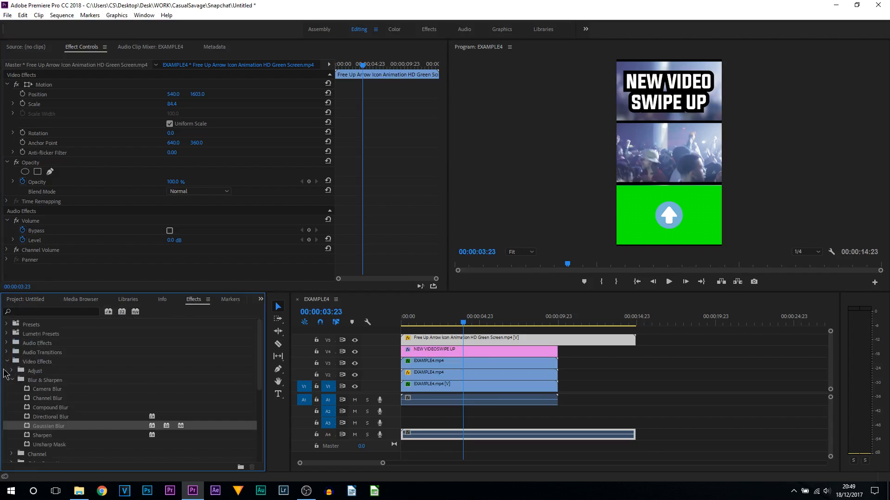
left_click(11, 380)
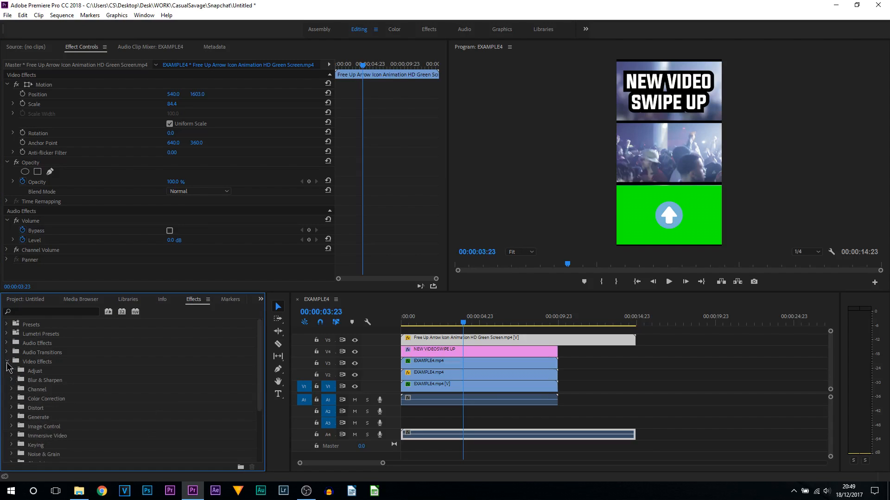
left_click(12, 362)
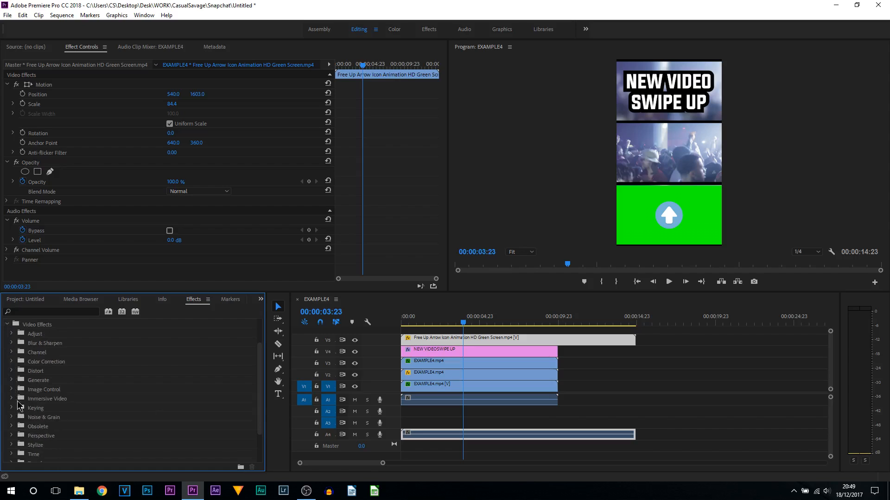
scroll("down", 3)
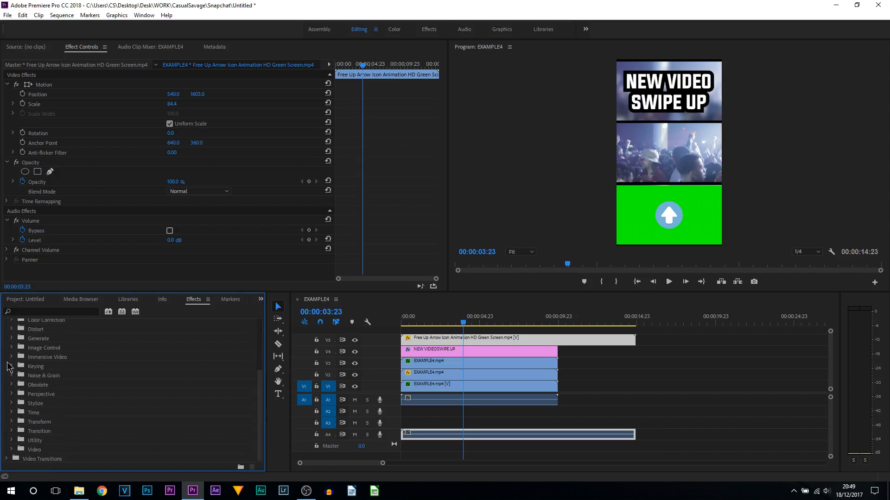
left_click(11, 366)
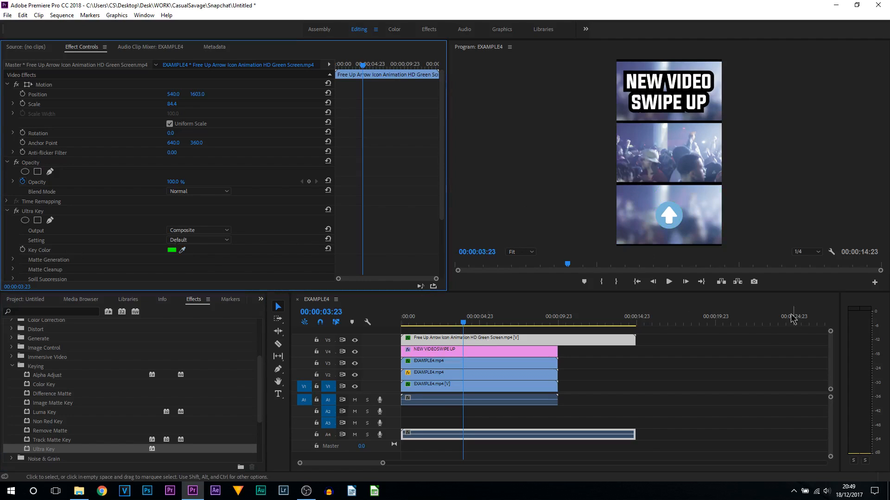
mouse_move(652, 342)
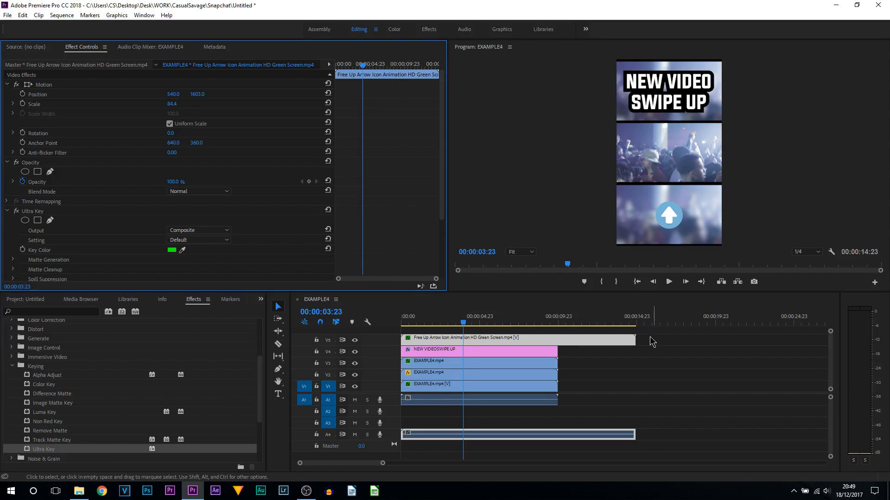
left_click_drag(635, 339, 555, 343)
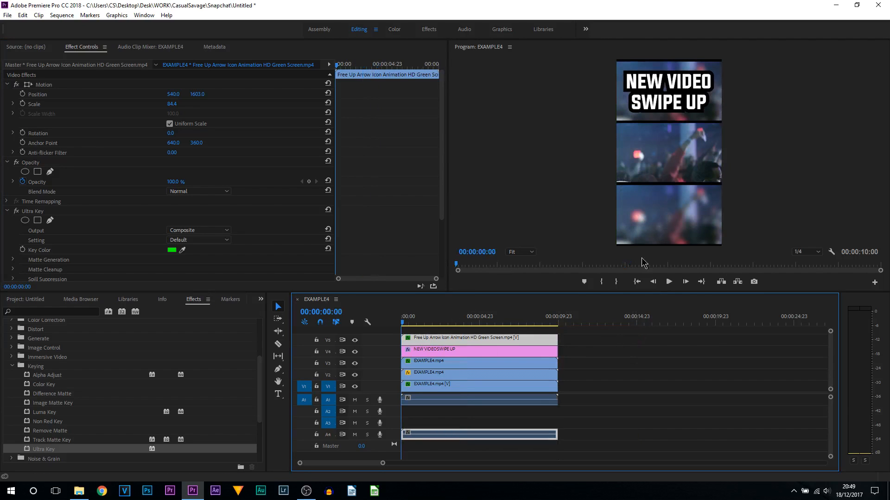
left_click(668, 281)
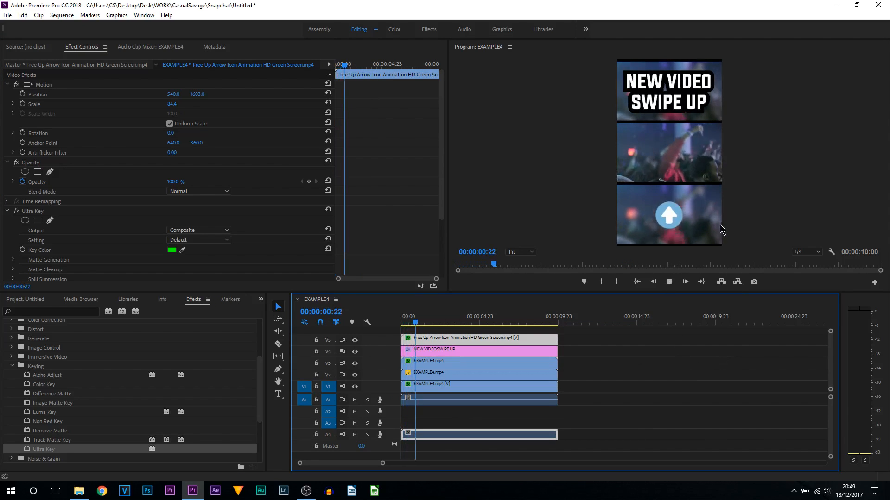
left_click(669, 281)
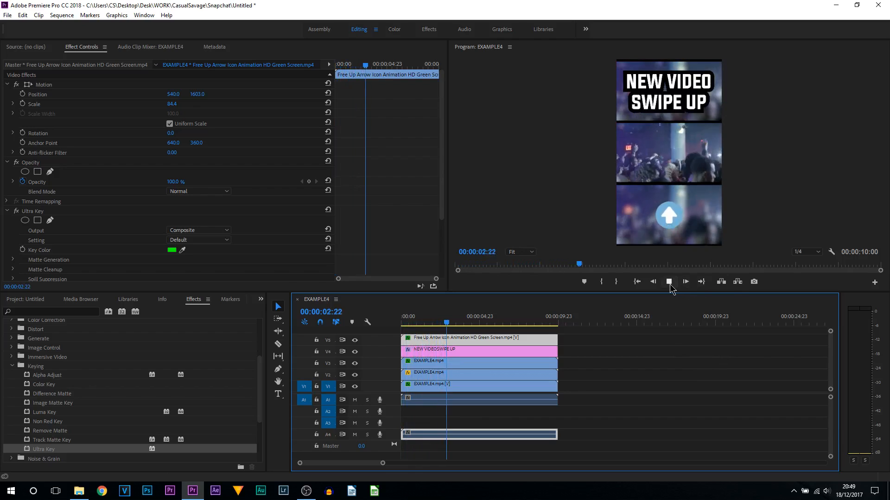
left_click(668, 282)
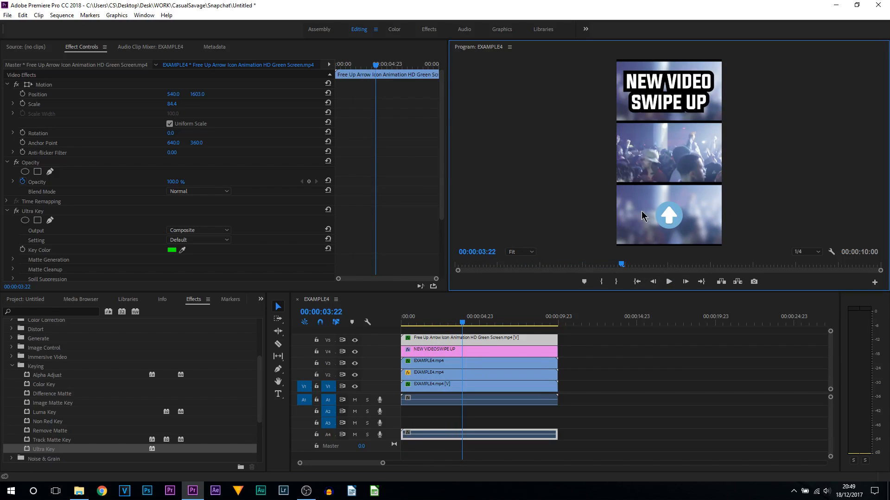
mouse_move(652, 221)
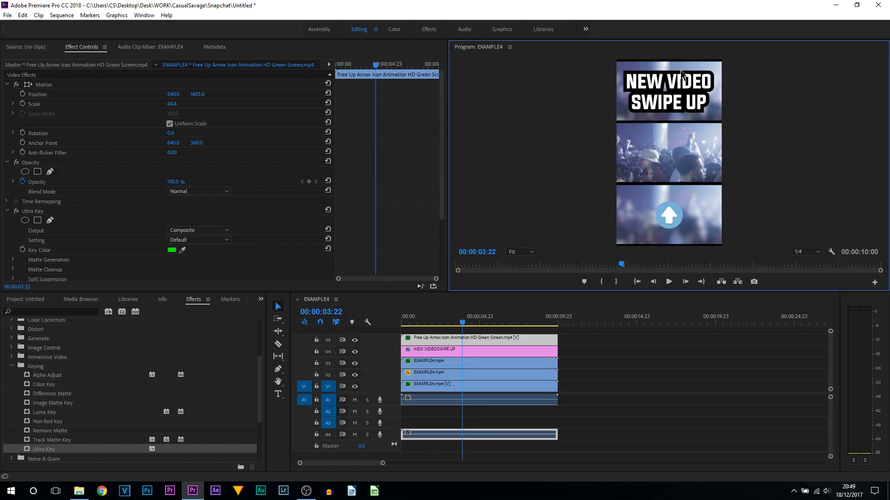
mouse_move(639, 95)
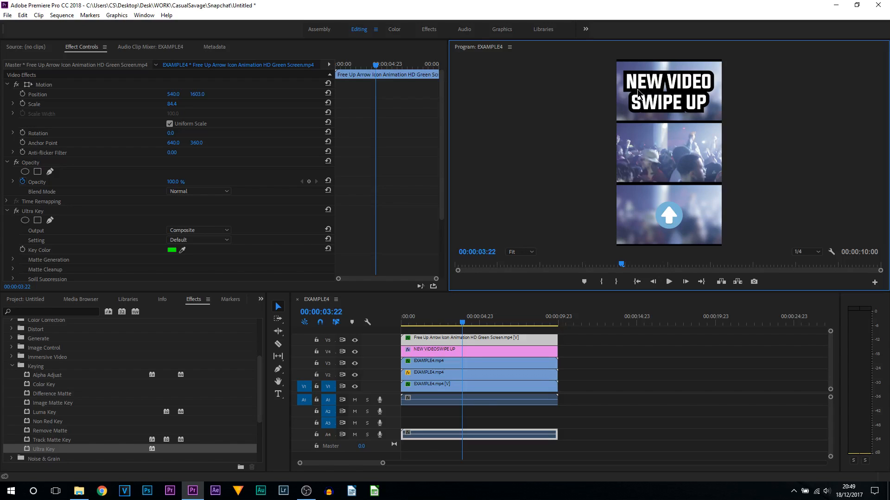
mouse_move(636, 154)
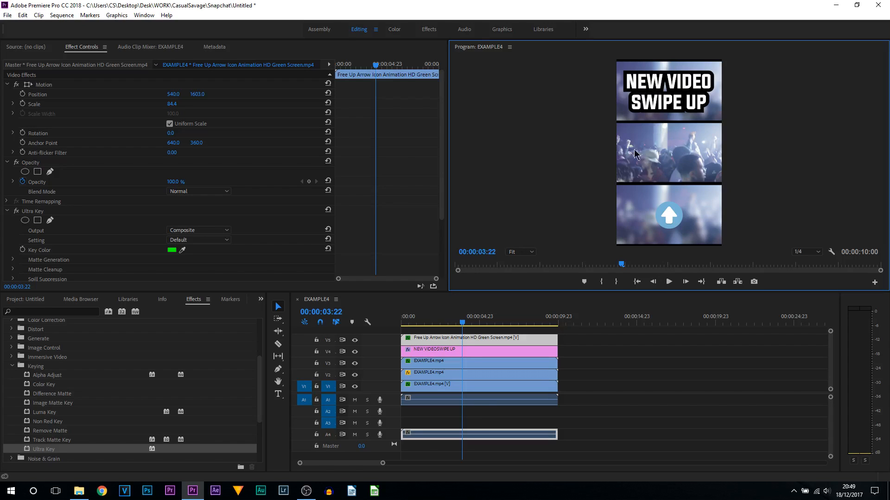
mouse_move(487, 229)
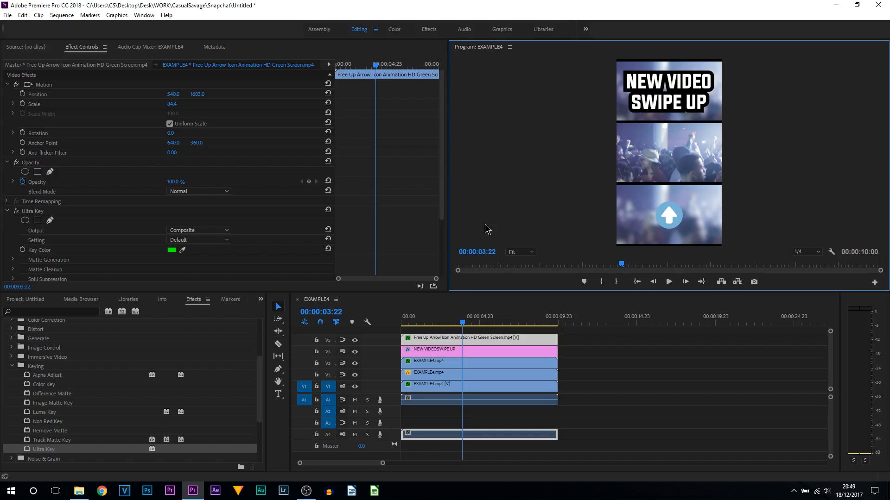
left_click(668, 281)
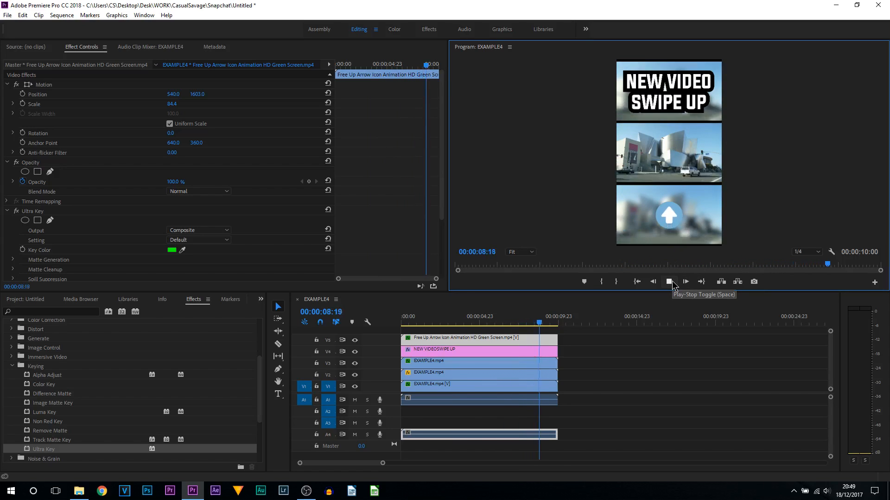
left_click(669, 282)
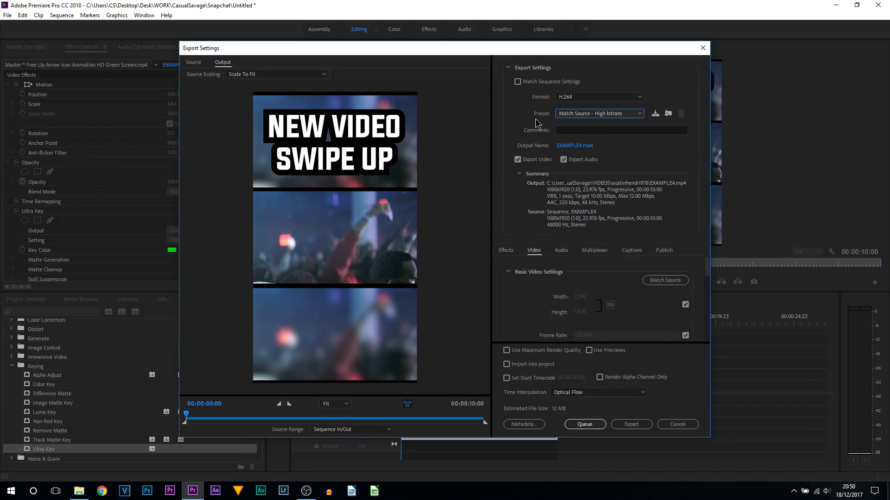
Keep the Match Source - High bitrate preset and bring the Bitrate Settings into view.
left_click(598, 114)
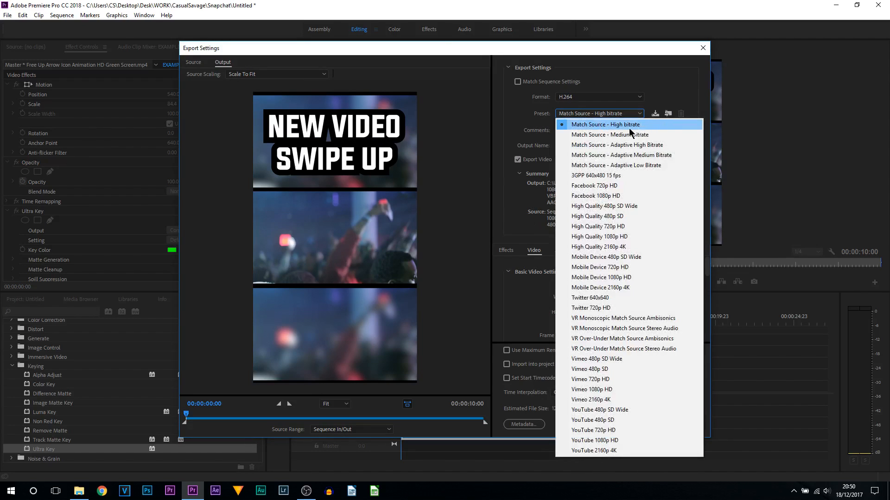
left_click(605, 124)
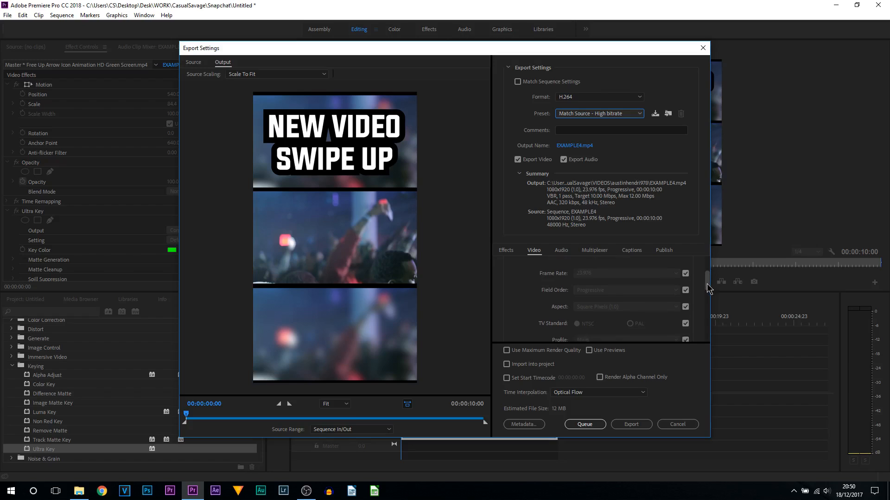
scroll("down", 3)
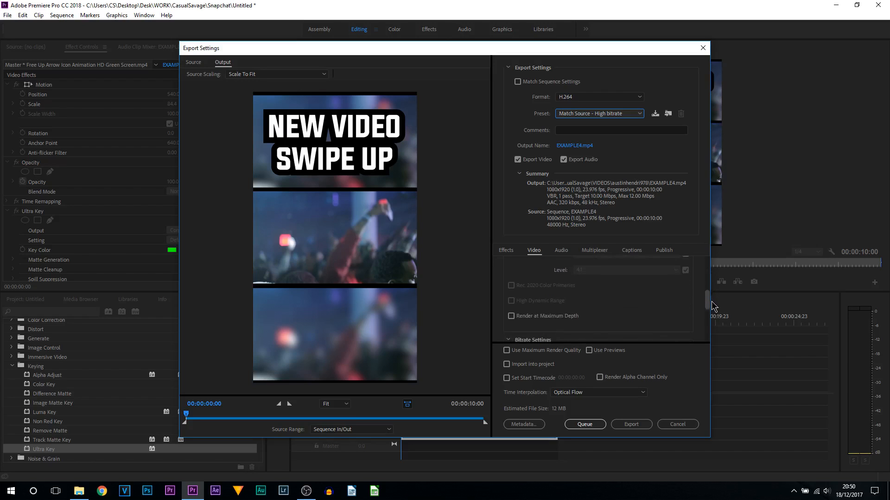
left_click_drag(713, 300, 716, 316)
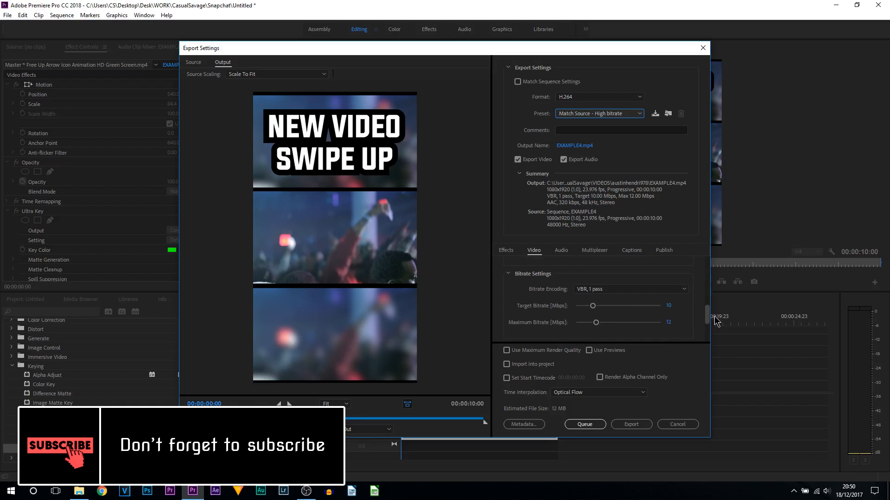
Switch bitrate encoding to VBR 2-pass, keeping 10 Mbps target and 12 Mbps maximum.
left_click(628, 293)
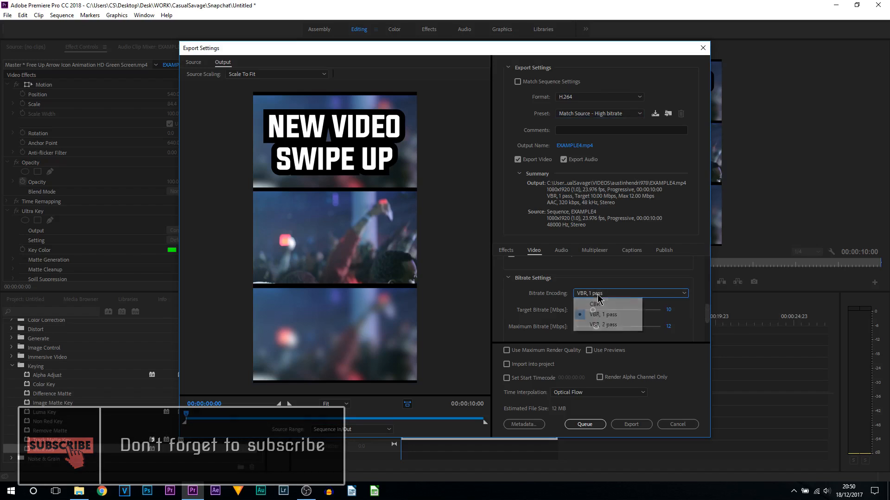
left_click(603, 325)
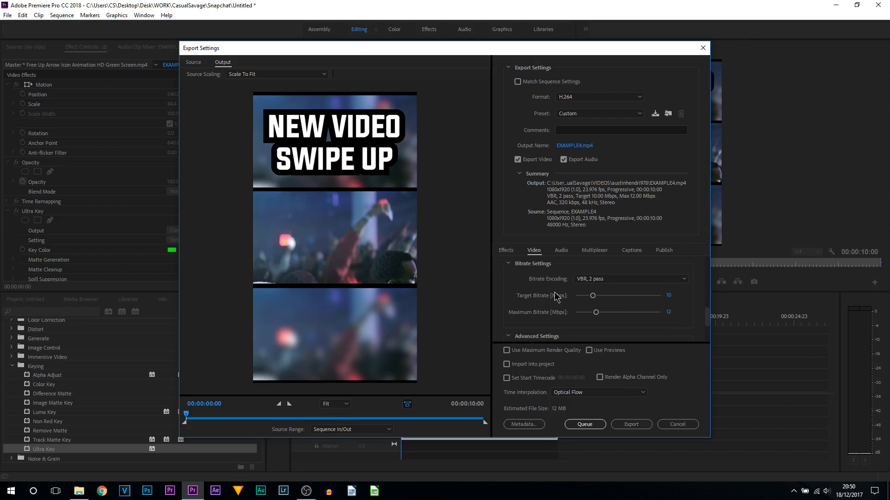
mouse_move(527, 272)
type("6")
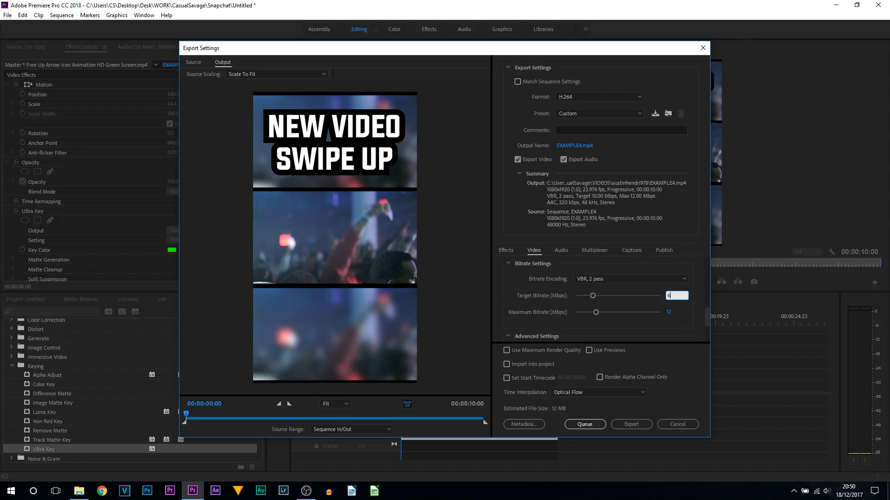
left_click(676, 313)
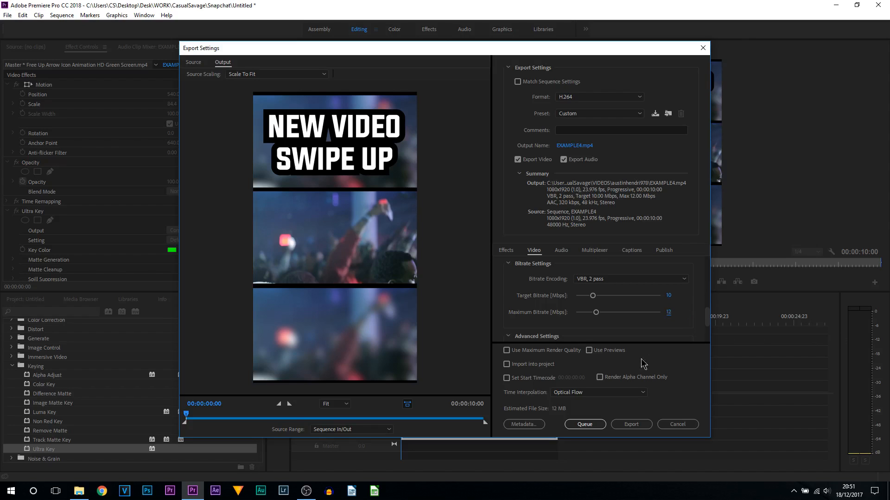
mouse_move(538, 305)
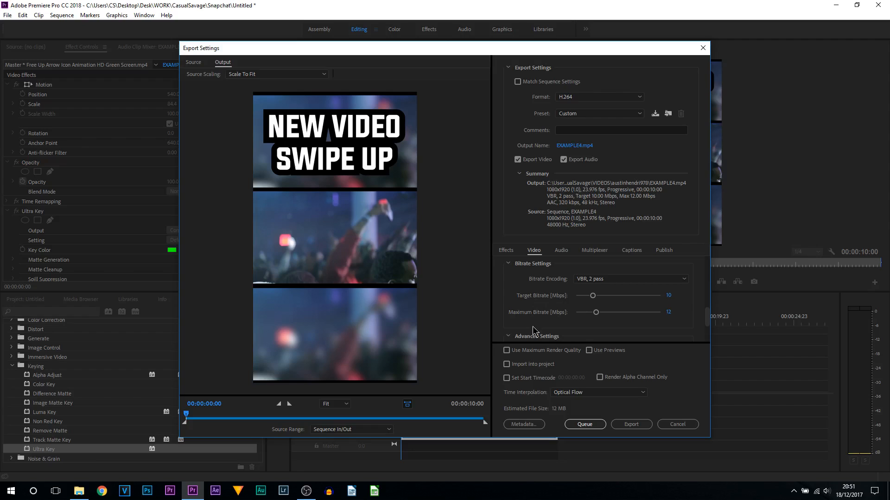
mouse_move(533, 334)
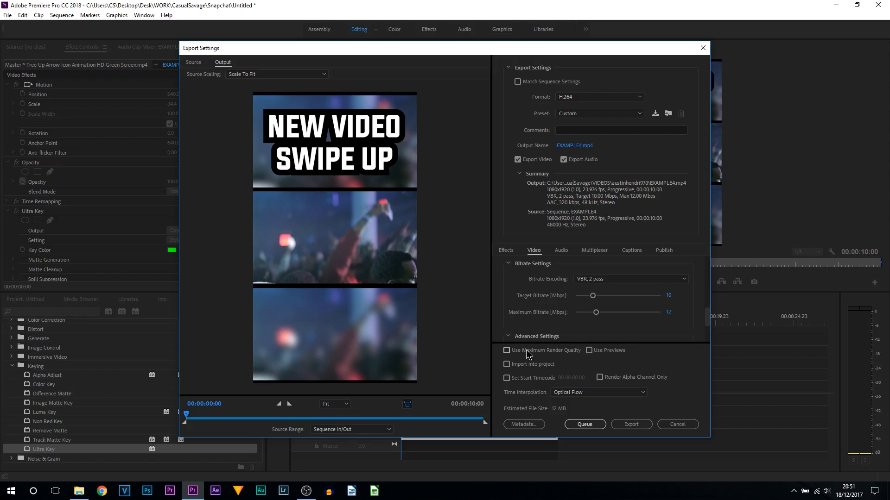
mouse_move(530, 353)
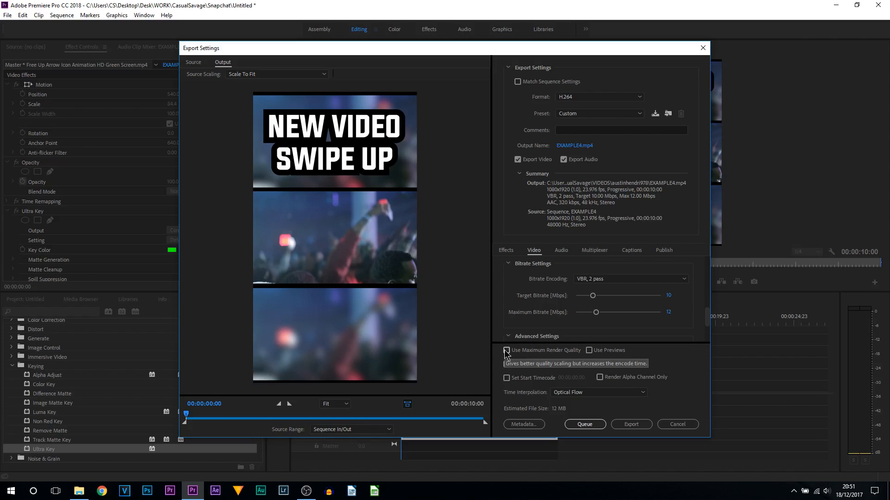
Enable Use Maximum Render Quality and start exporting EXAMPLE4.
left_click(506, 350)
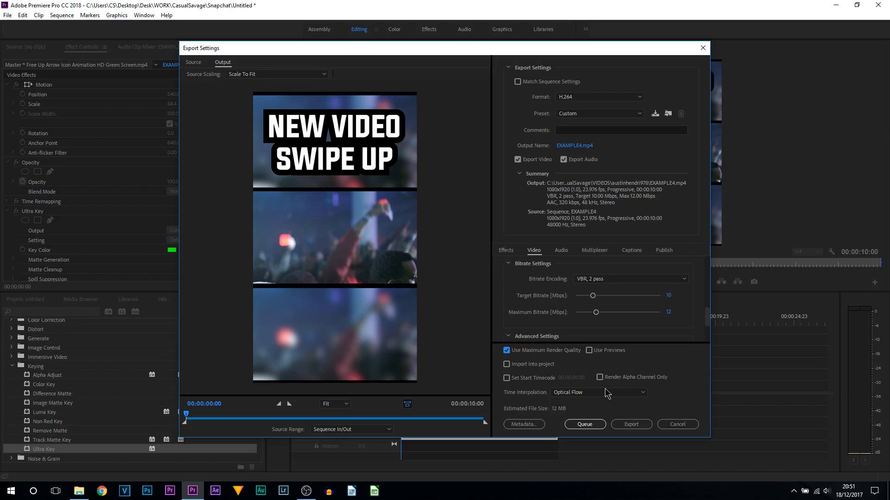
left_click(630, 425)
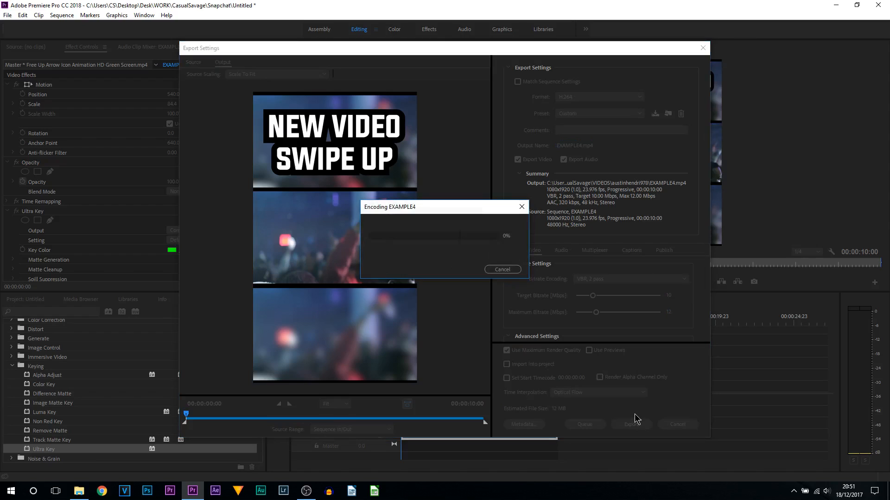